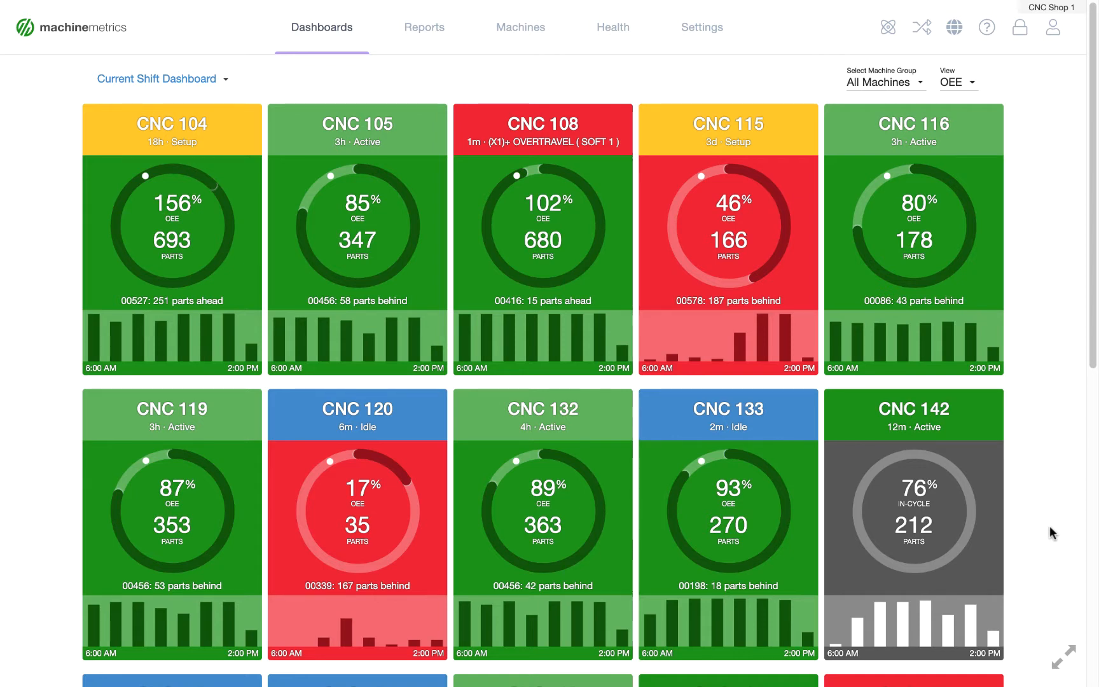
Show the Reports menu from the current shift dashboard
click(424, 26)
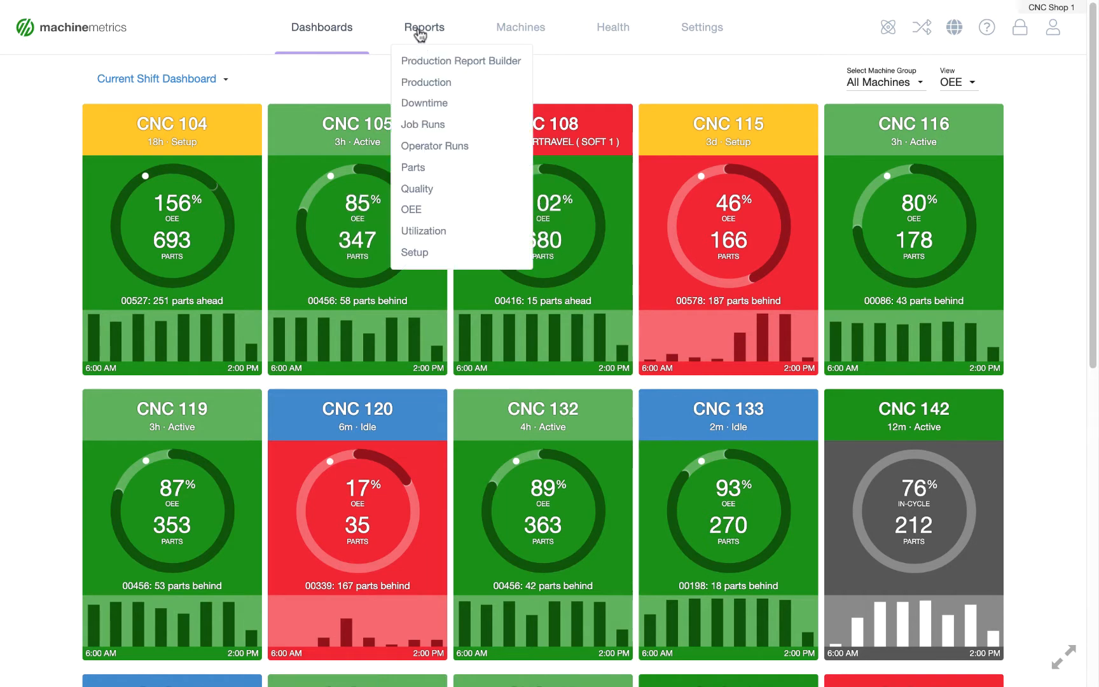
mouse_move(424, 103)
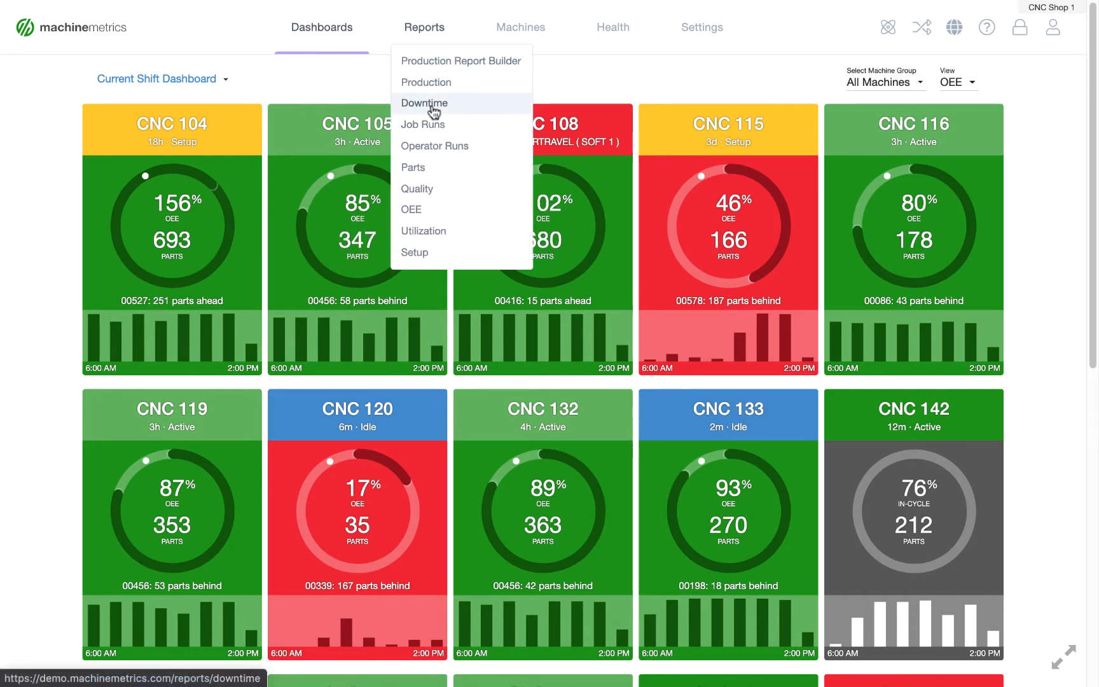
Run the Downtime Report for 11/07/2020 through 11/12/2020
click(424, 103)
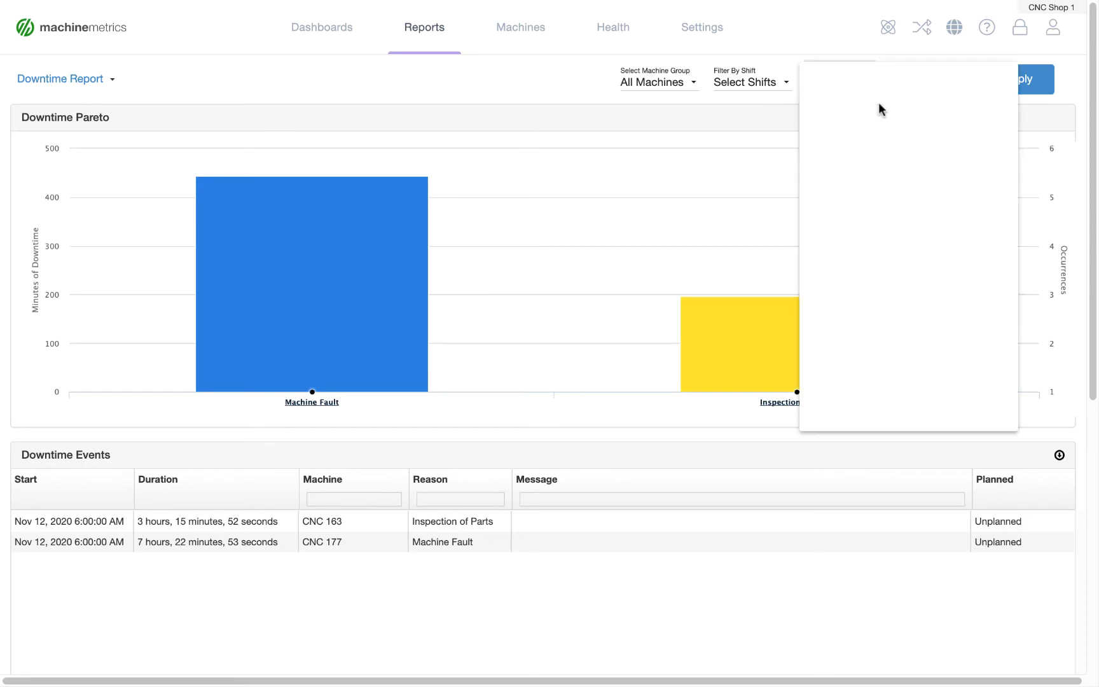
click(961, 233)
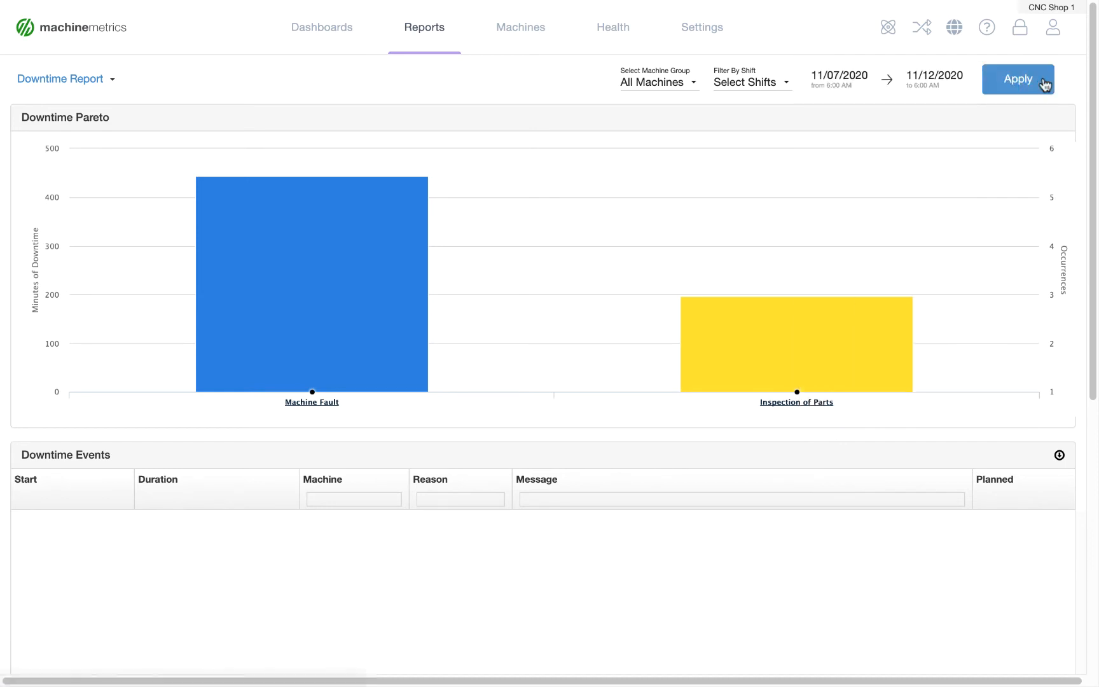
click(1018, 79)
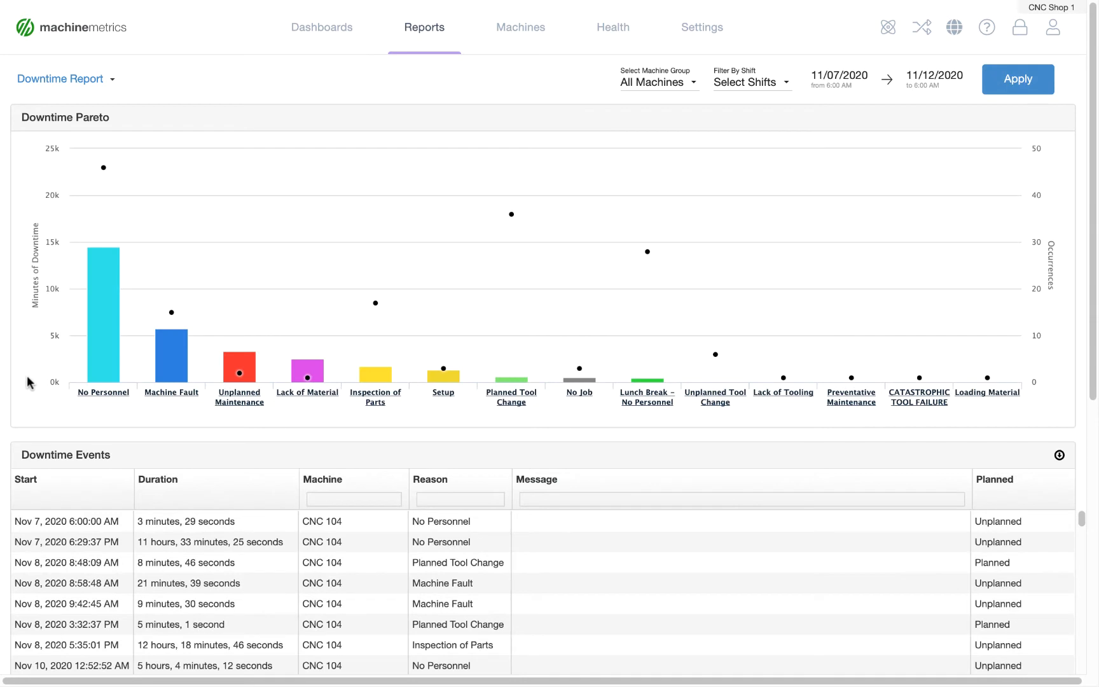
mouse_move(257, 422)
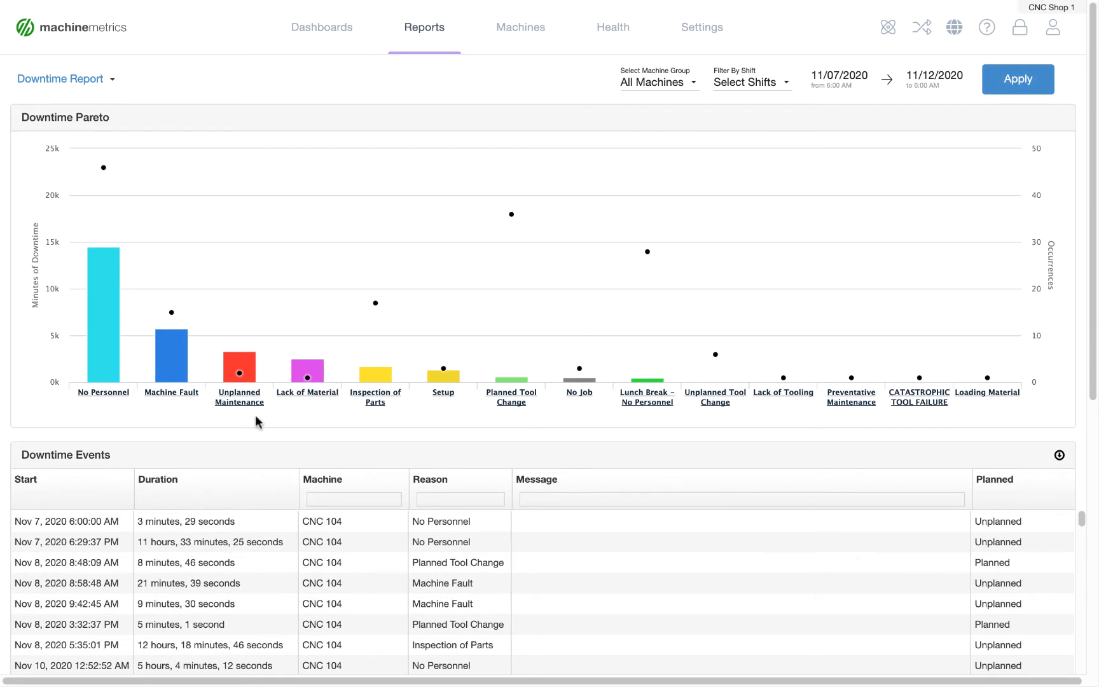
mouse_move(57, 416)
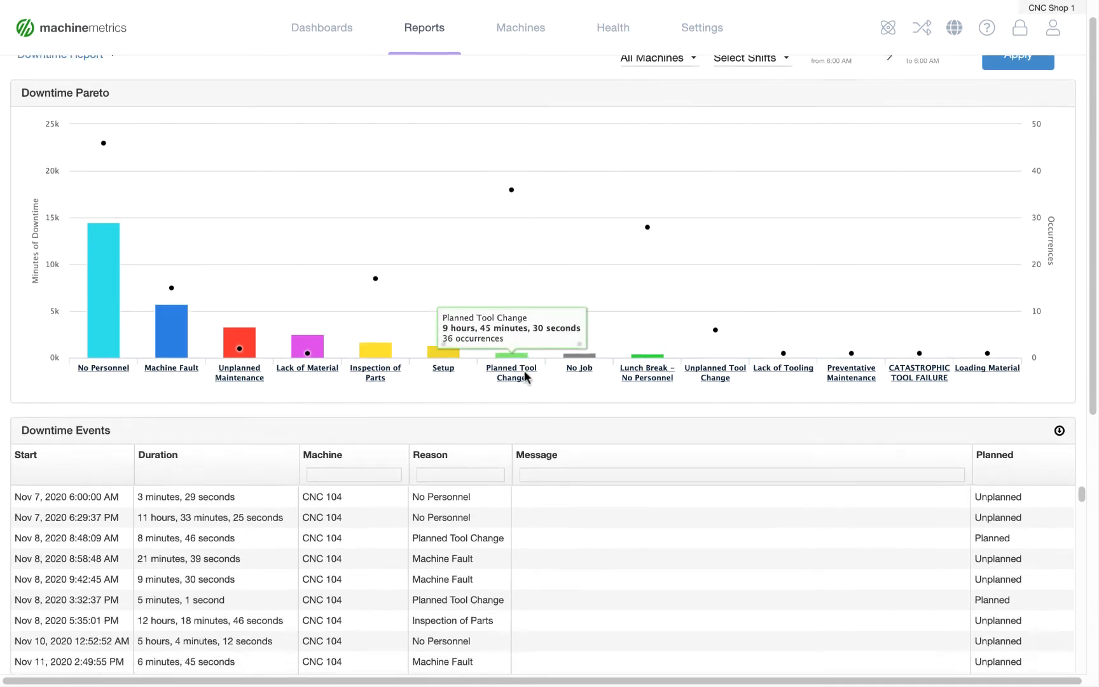
Scroll through the Downtime Events table toward the Downtime by Machine chart
scroll(down, 3)
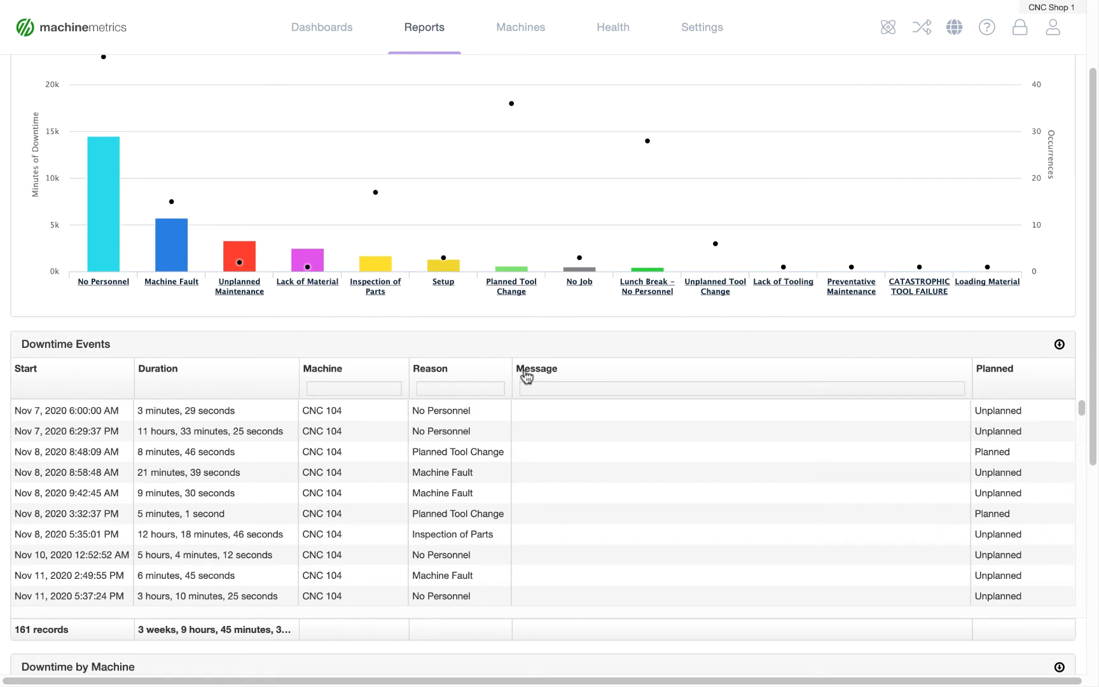
mouse_move(204, 415)
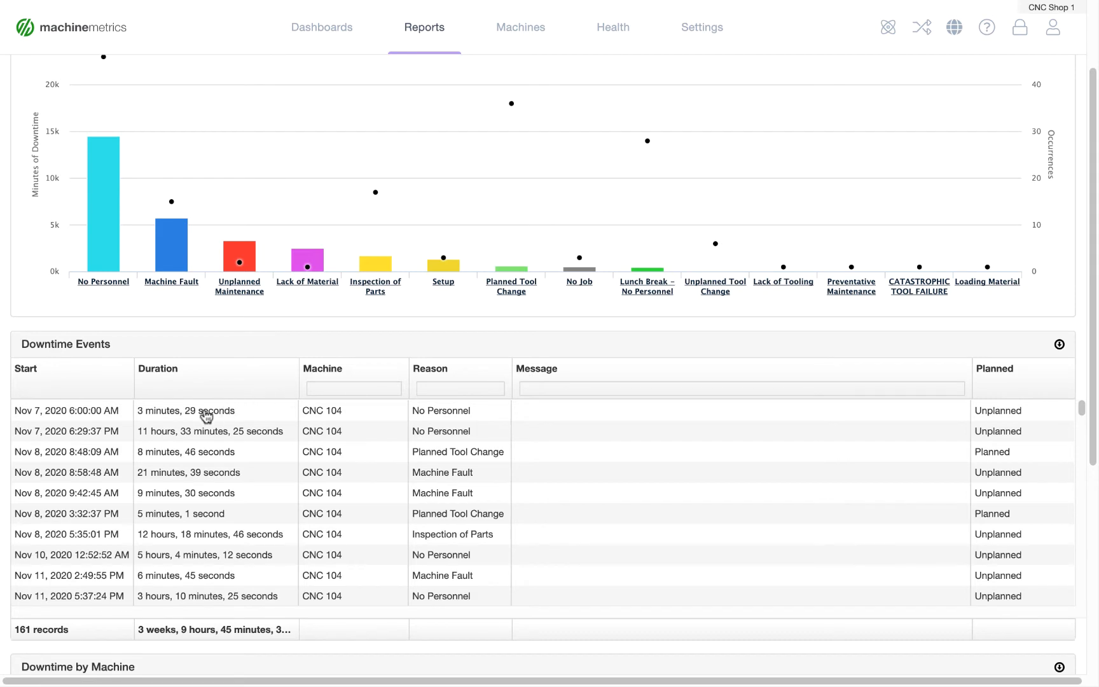
mouse_move(183, 410)
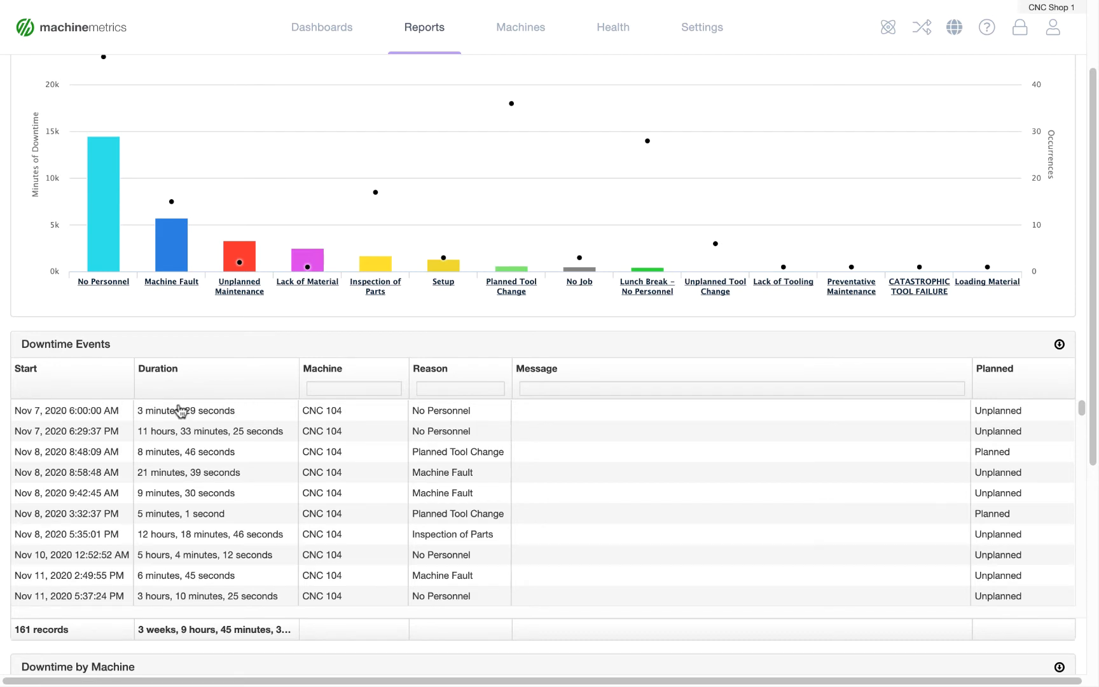
mouse_move(198, 418)
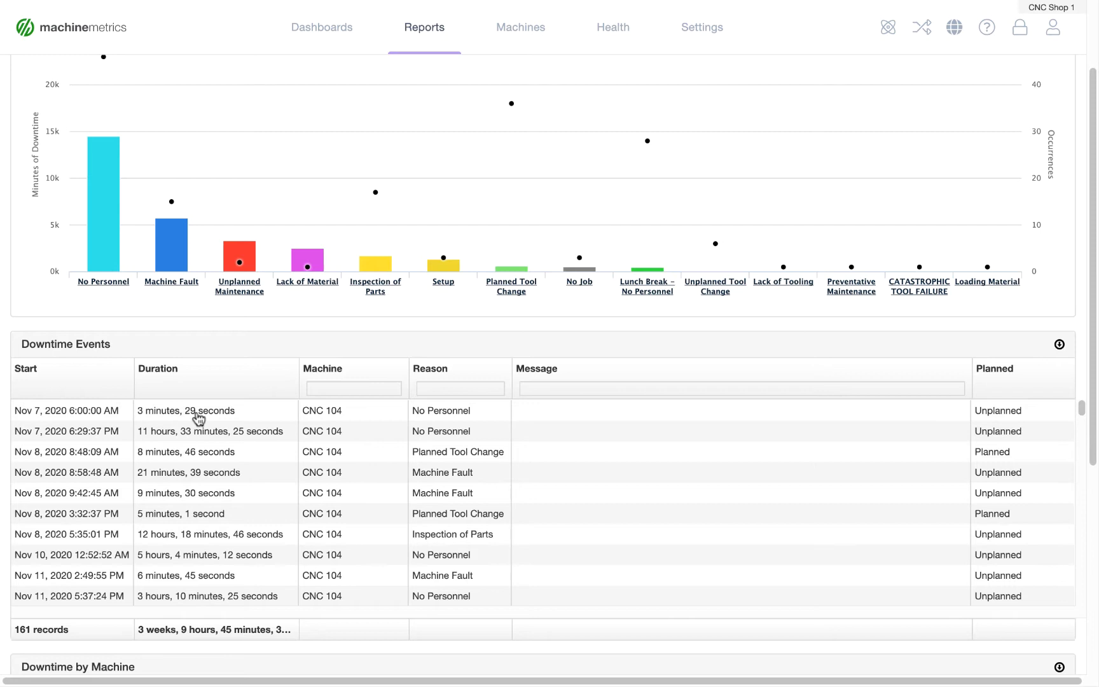
mouse_move(462, 421)
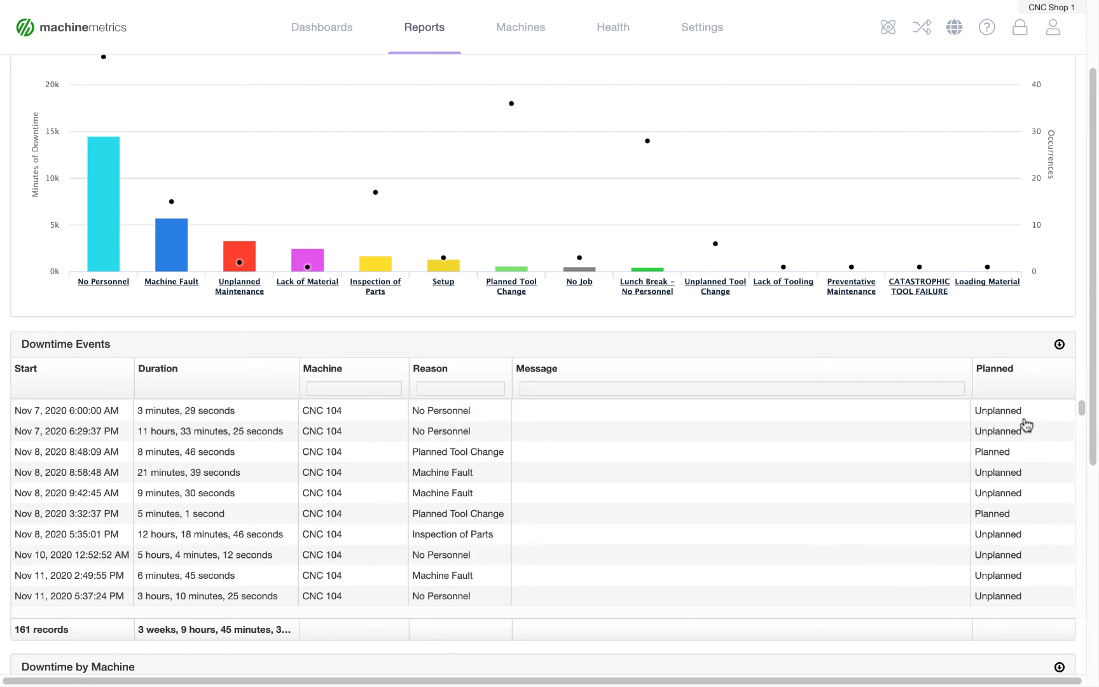
mouse_move(970, 451)
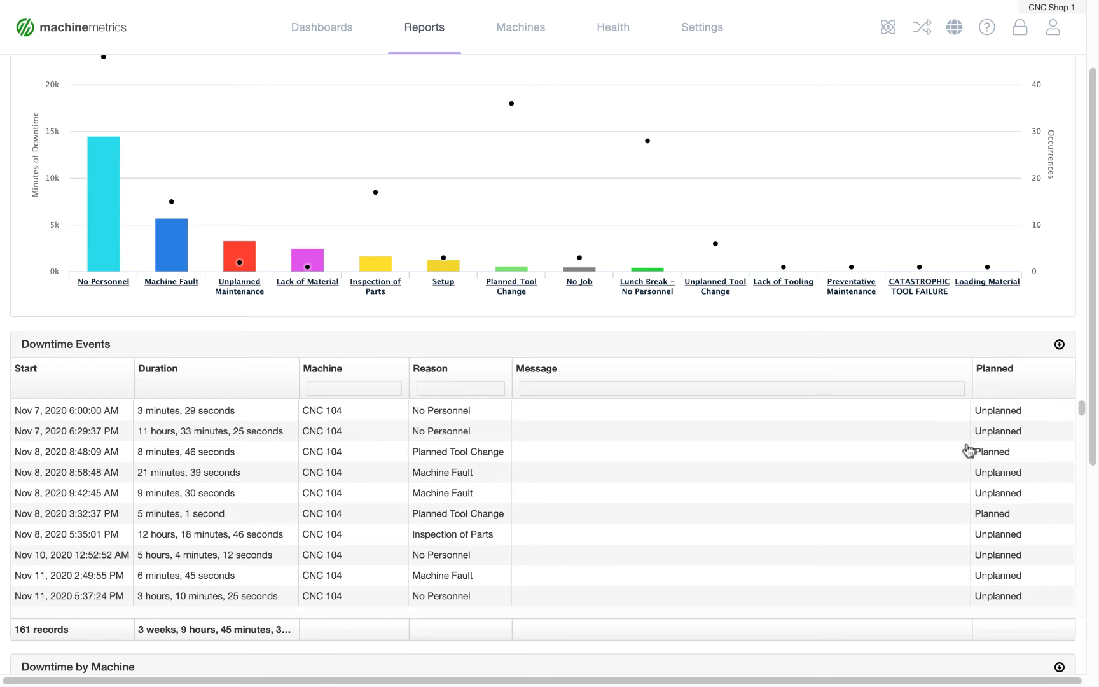
mouse_move(263, 552)
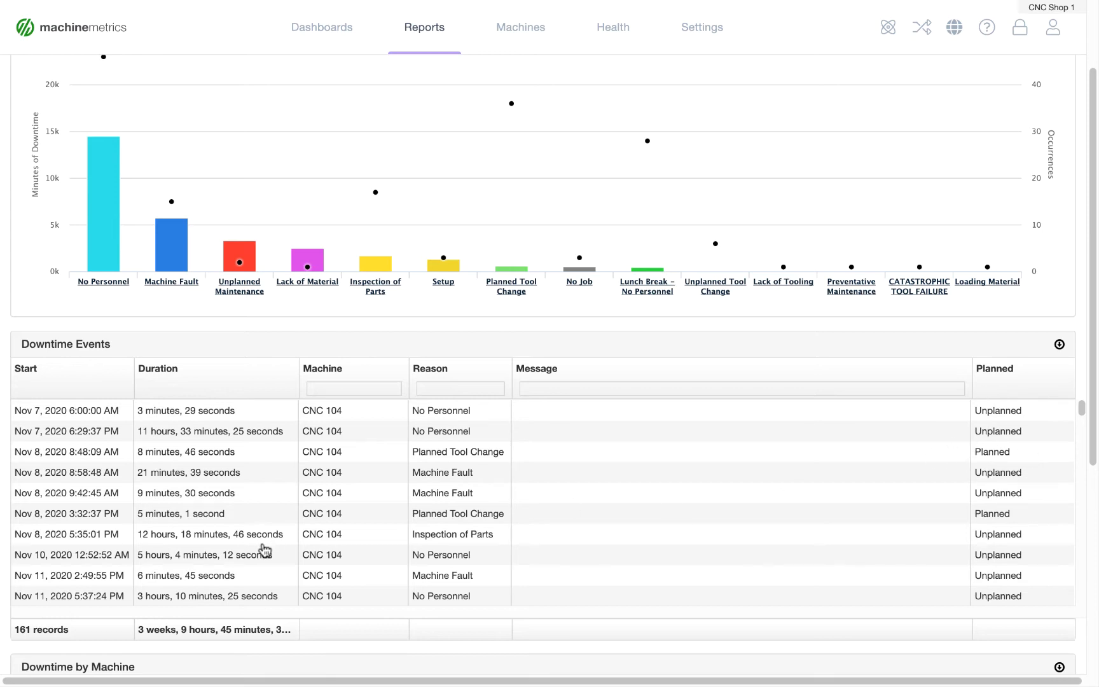
scroll(down, 3)
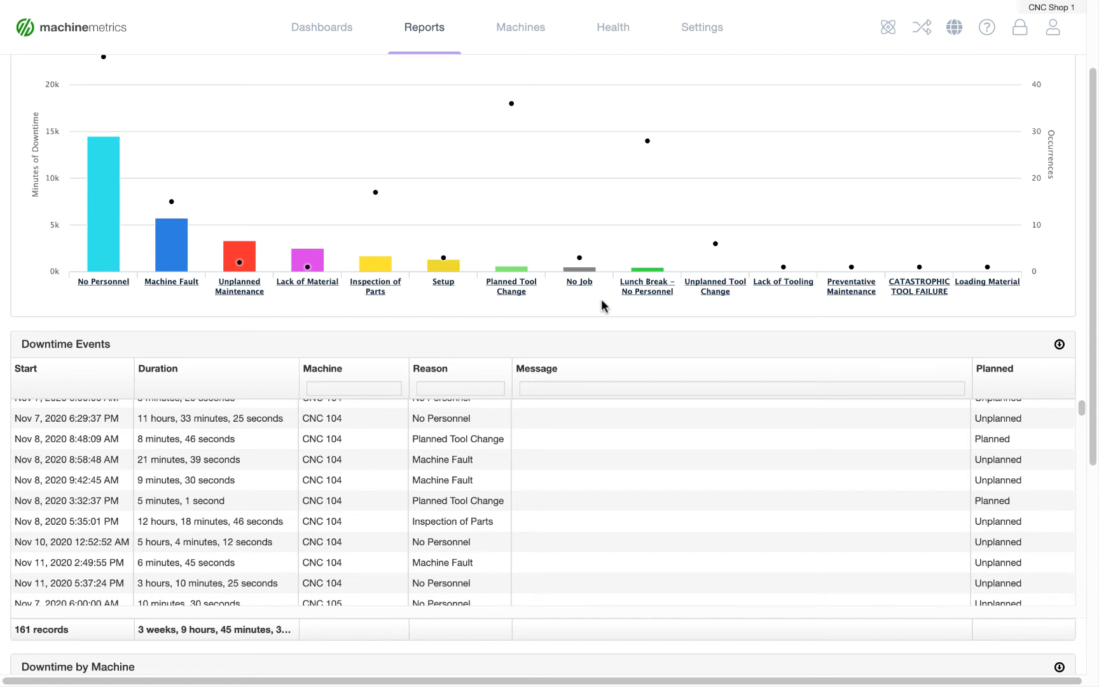
mouse_move(599, 309)
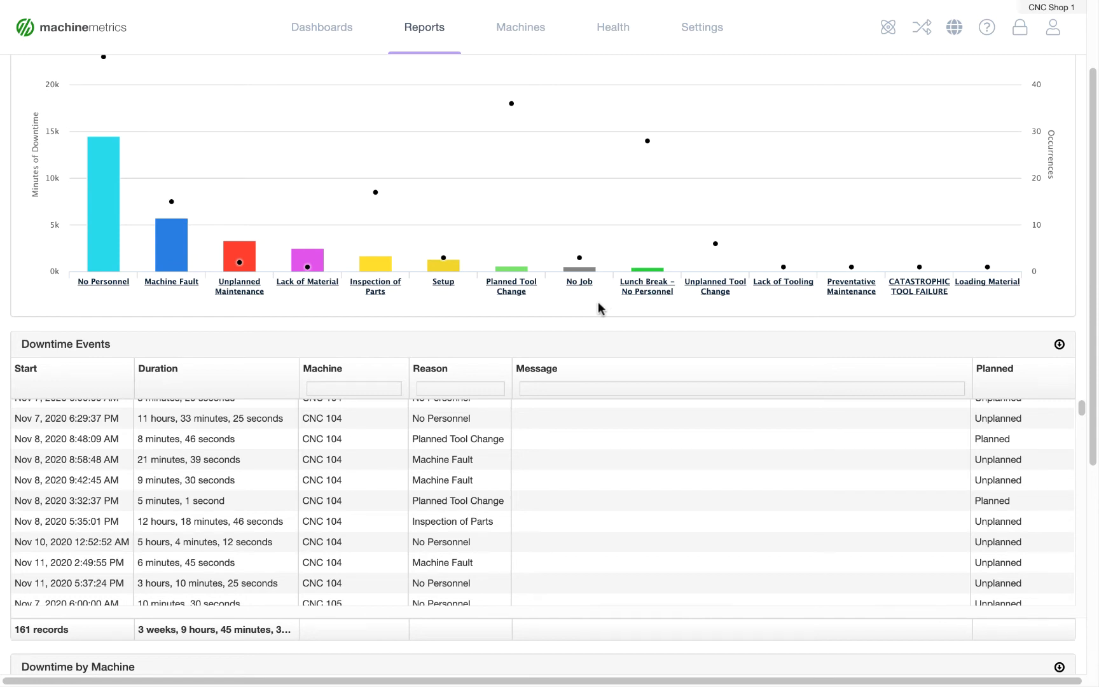
mouse_move(101, 425)
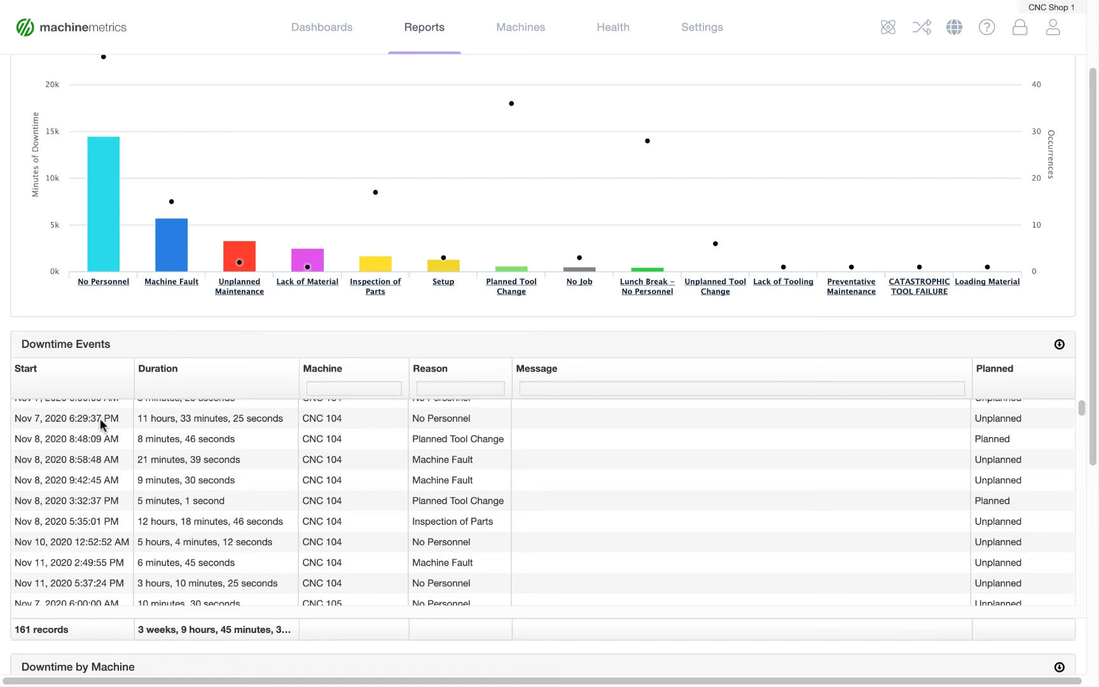
mouse_move(198, 405)
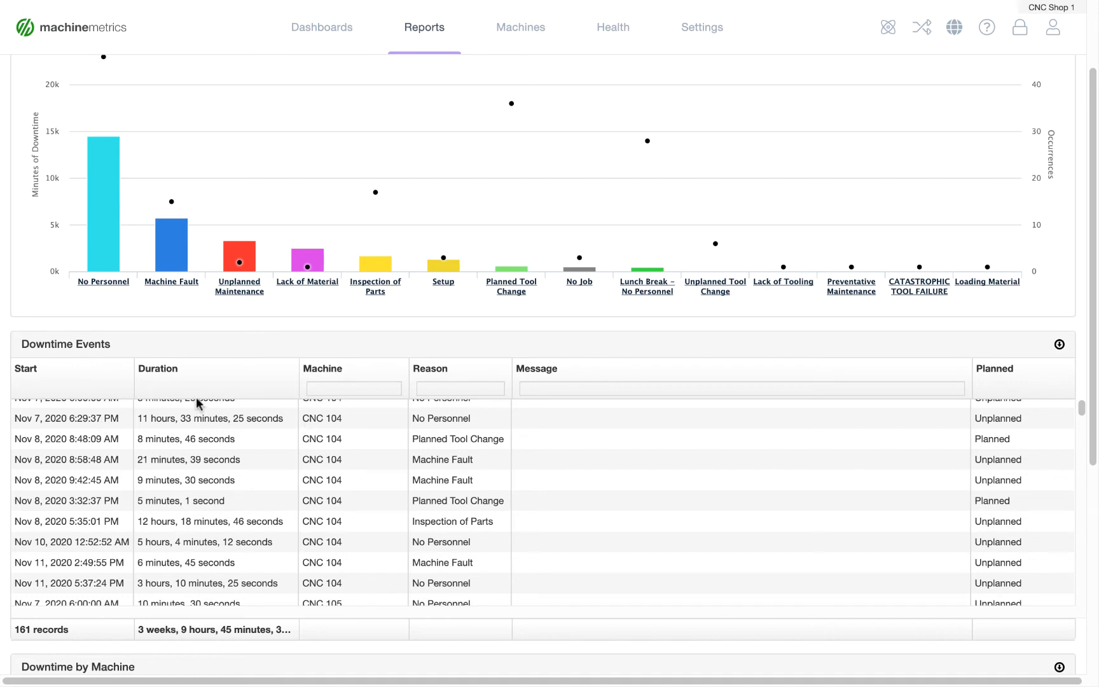
mouse_move(560, 517)
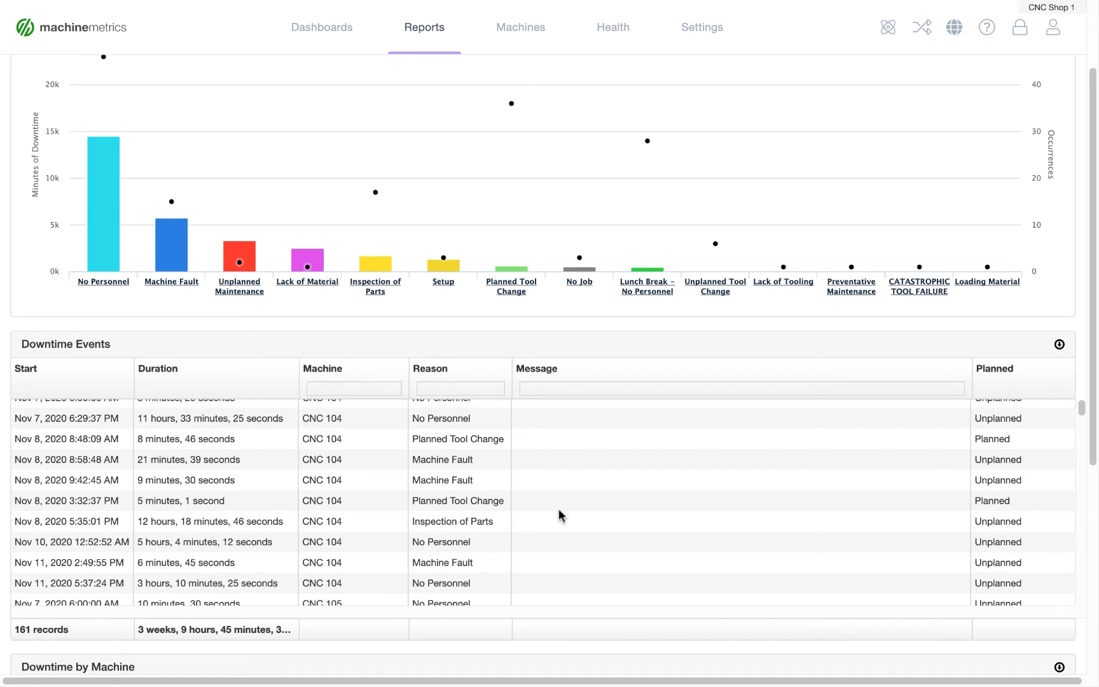
mouse_move(441, 511)
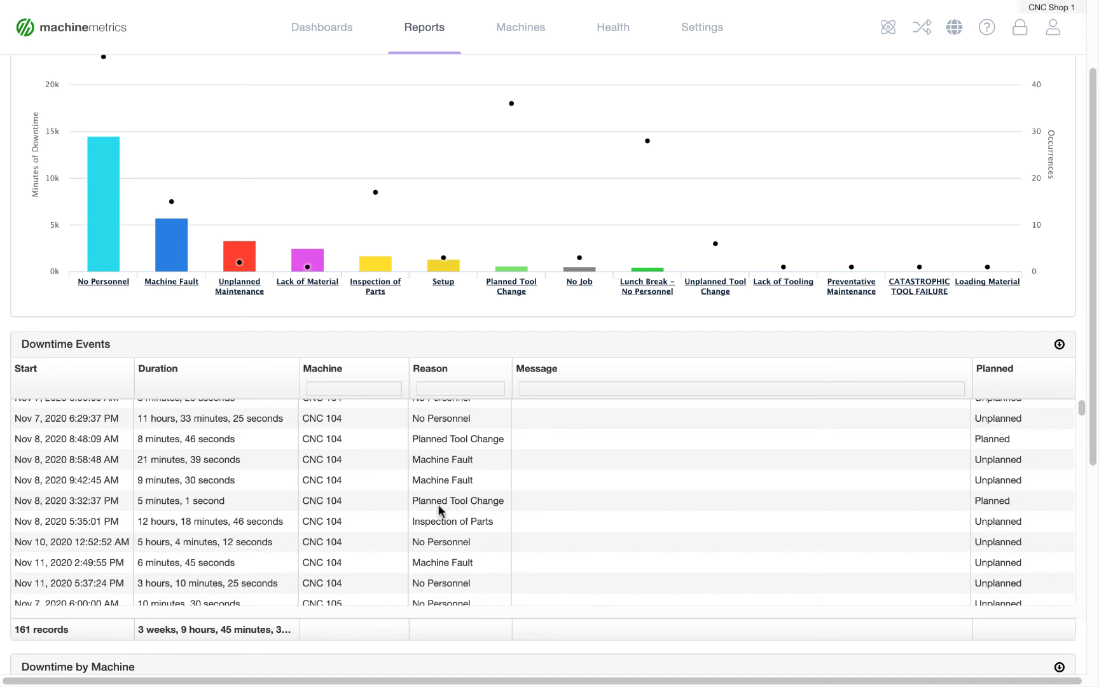
mouse_move(181, 598)
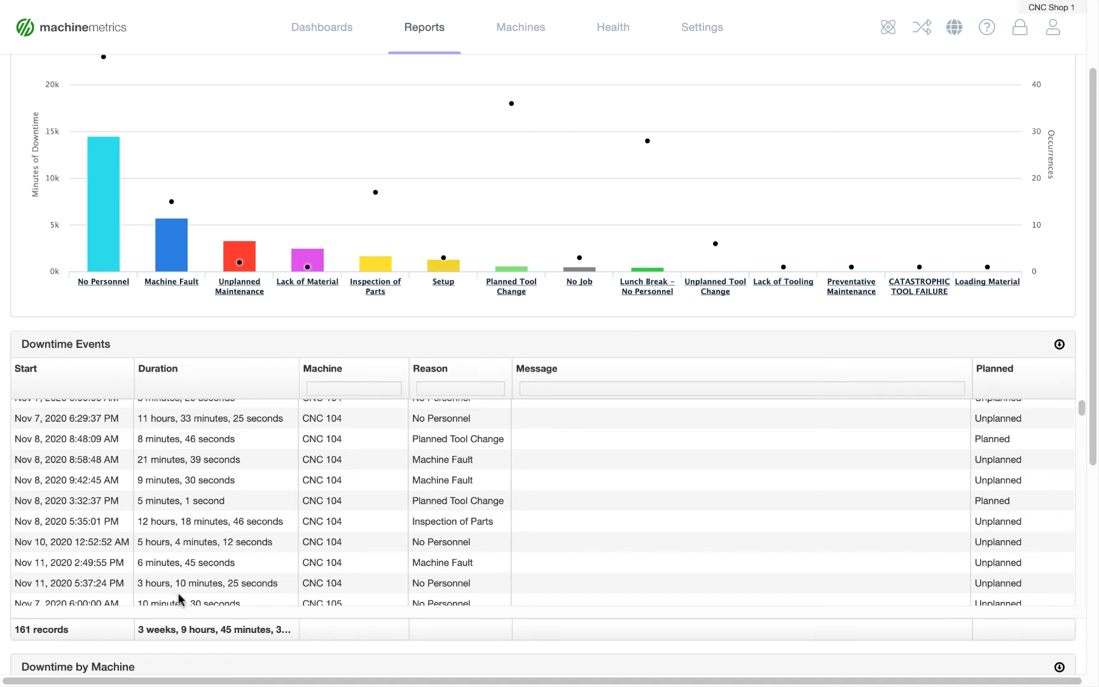
mouse_move(489, 452)
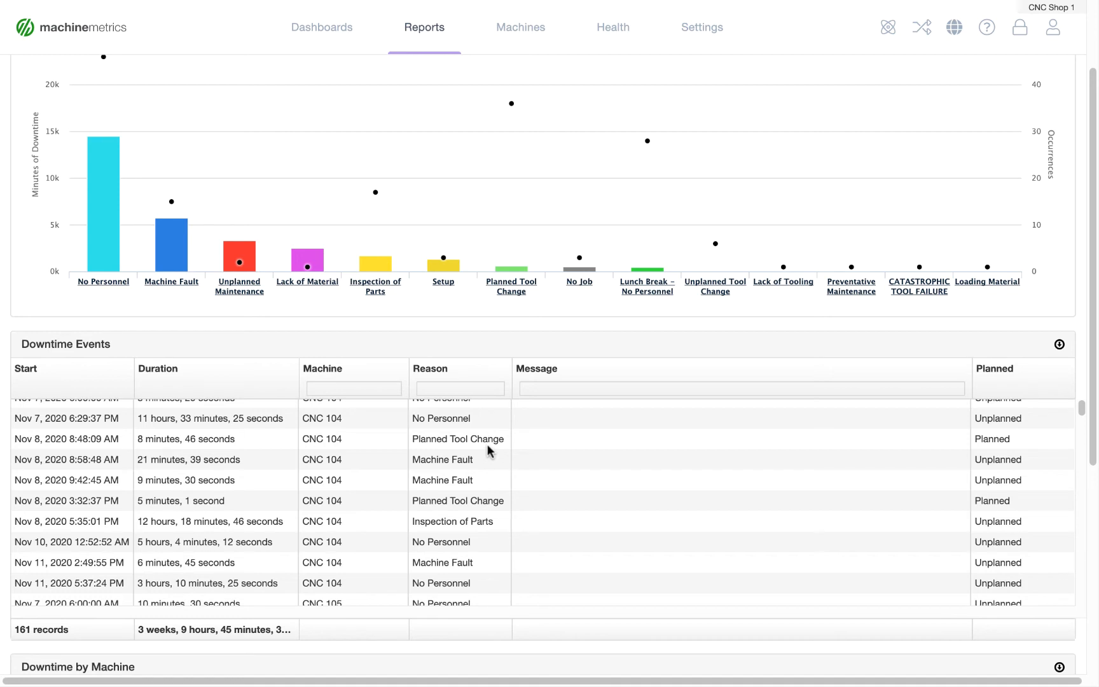
mouse_move(482, 459)
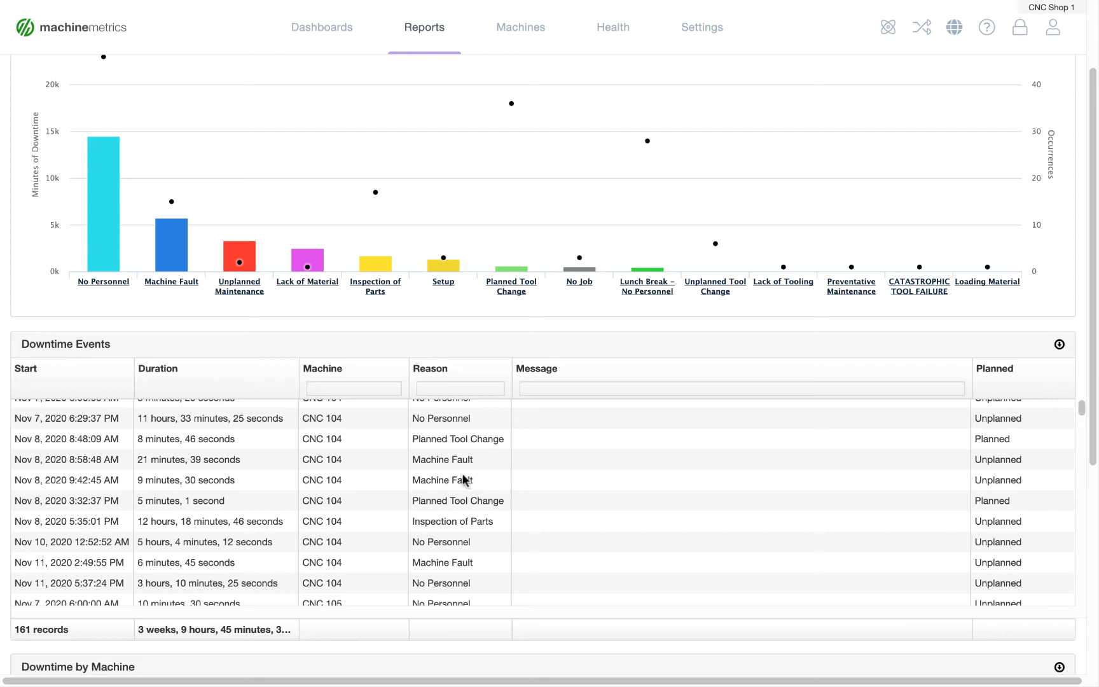
mouse_move(568, 522)
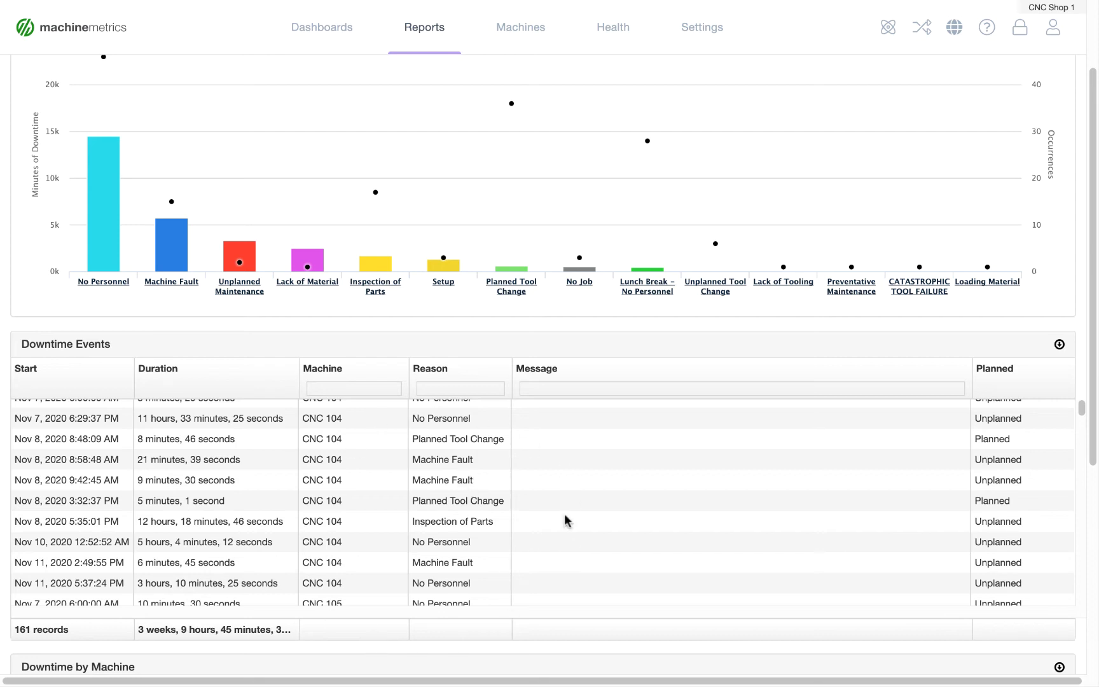
mouse_move(659, 547)
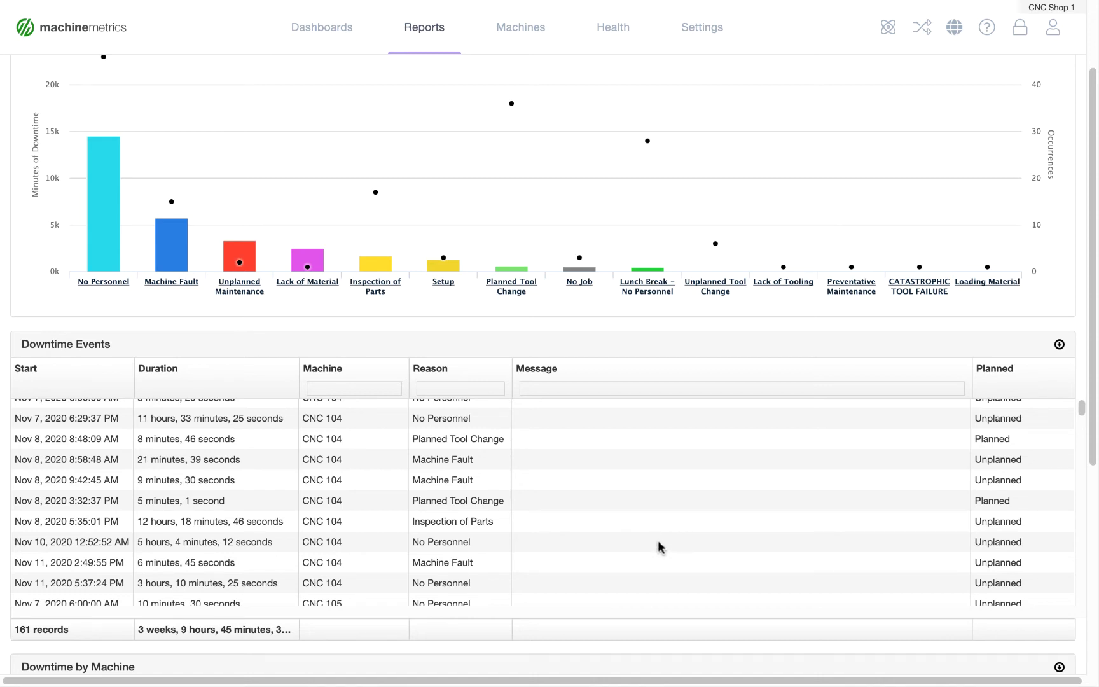
scroll(down, 3)
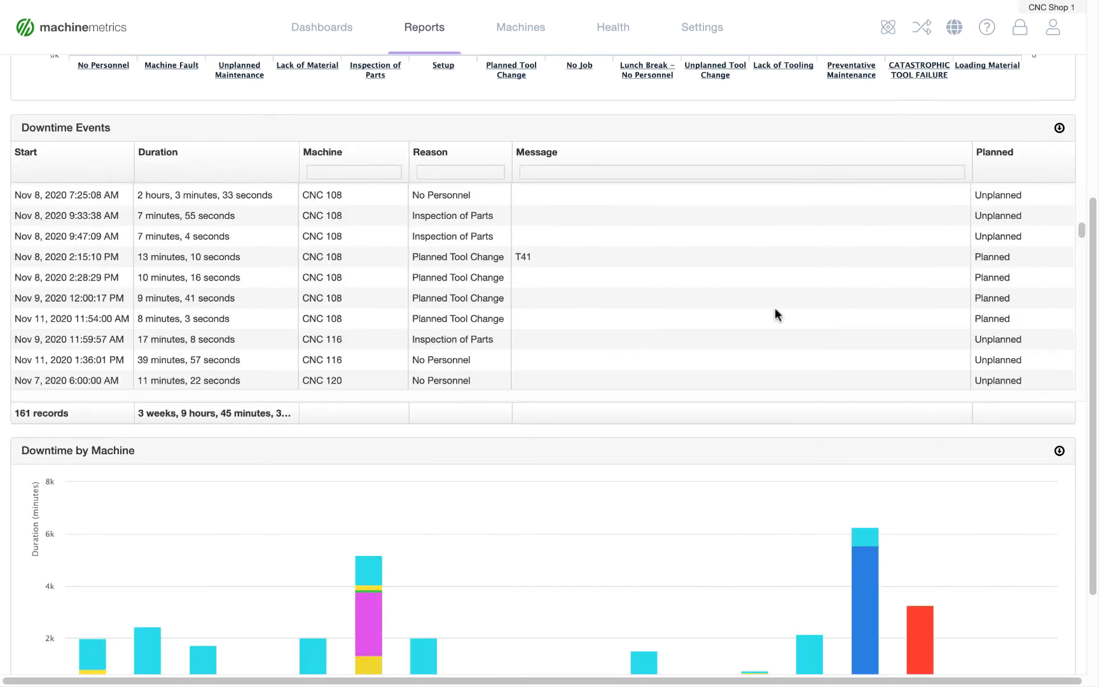
Scroll to reveal the full Downtime by Machine chart with its legend
scroll(down, 3)
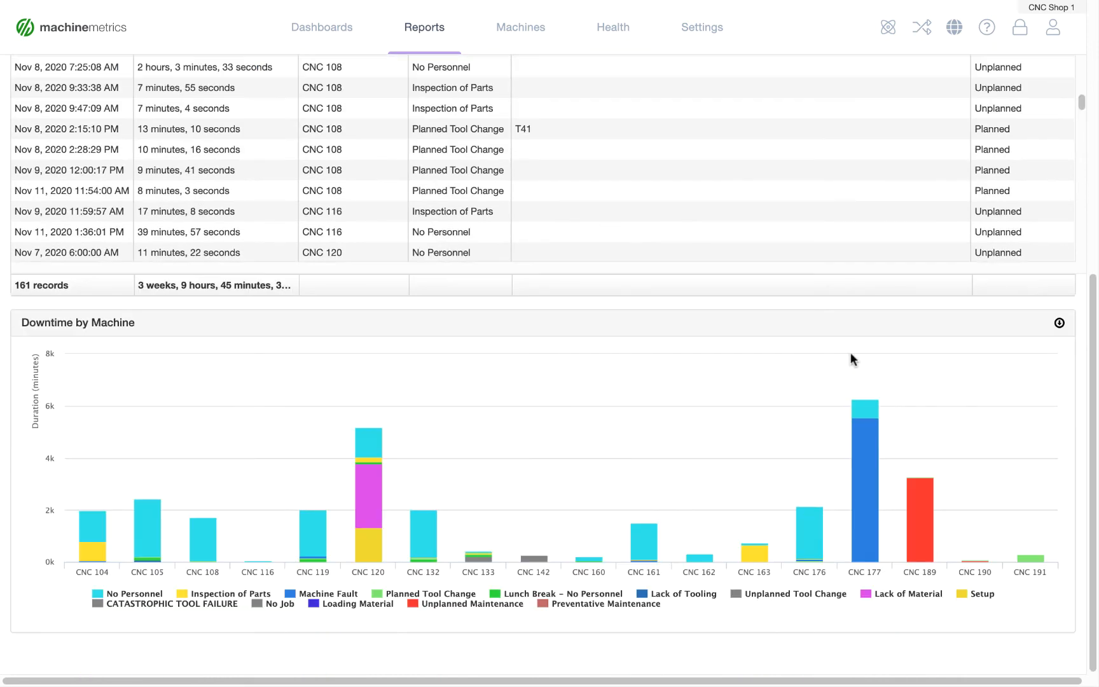
mouse_move(339, 519)
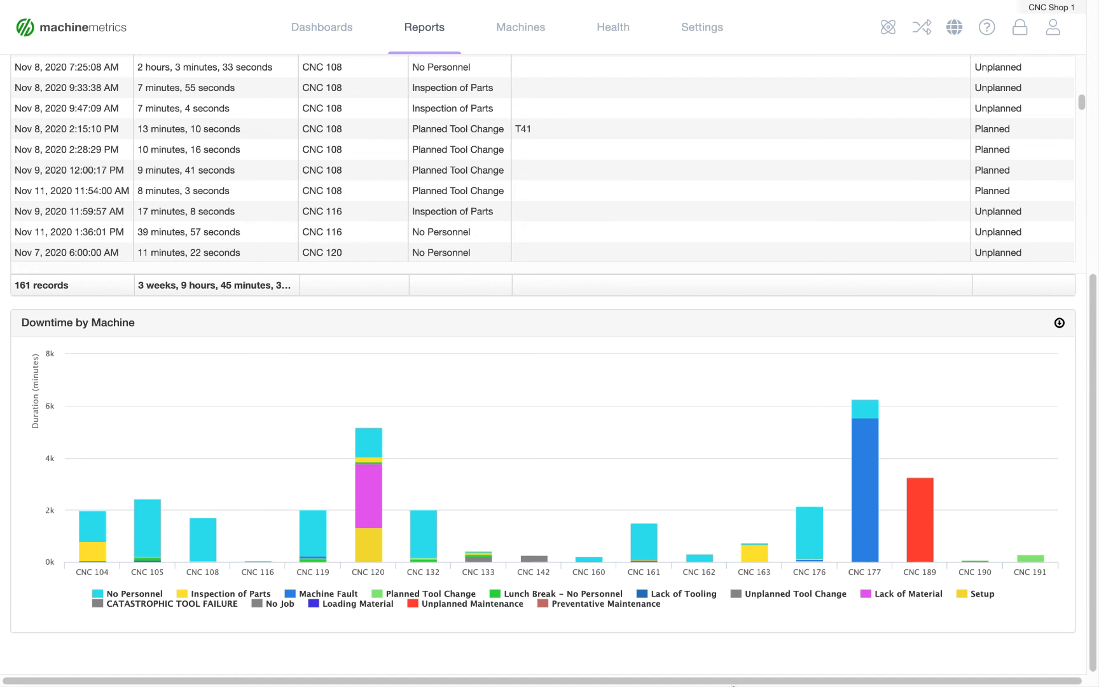
mouse_move(297, 471)
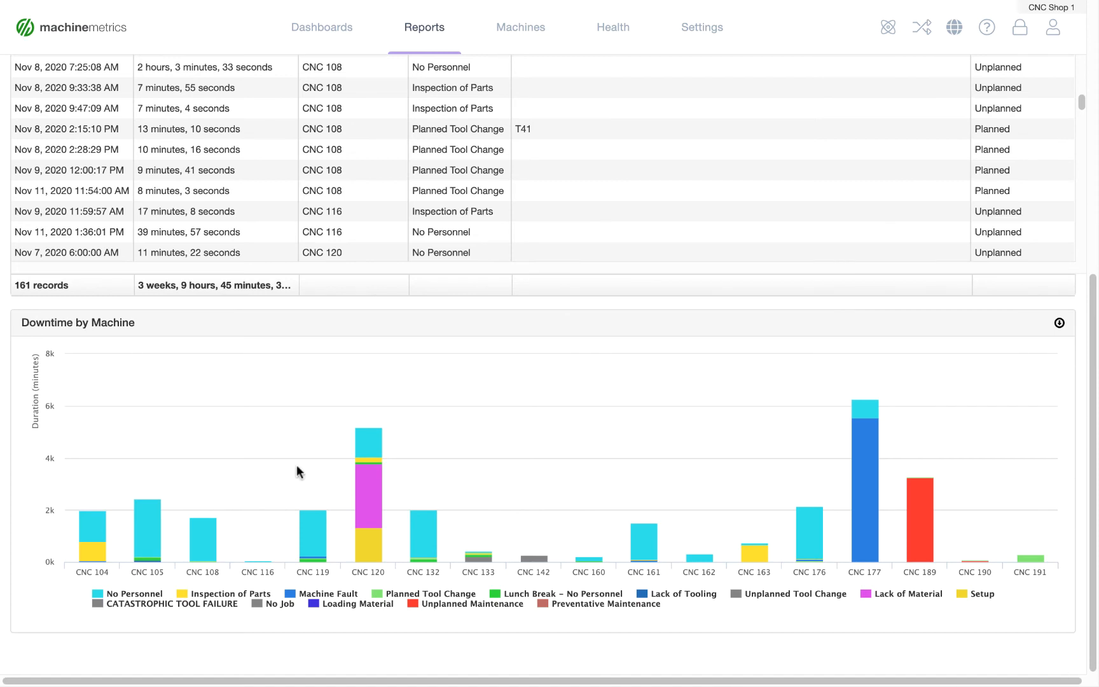
mouse_move(376, 565)
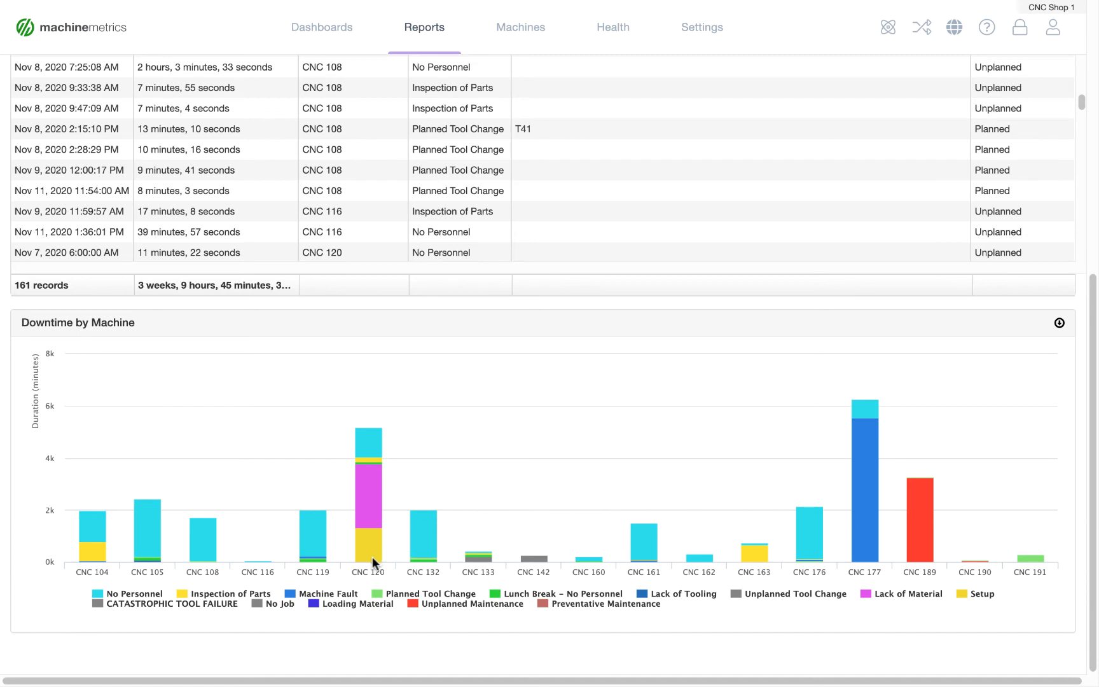
mouse_move(567, 592)
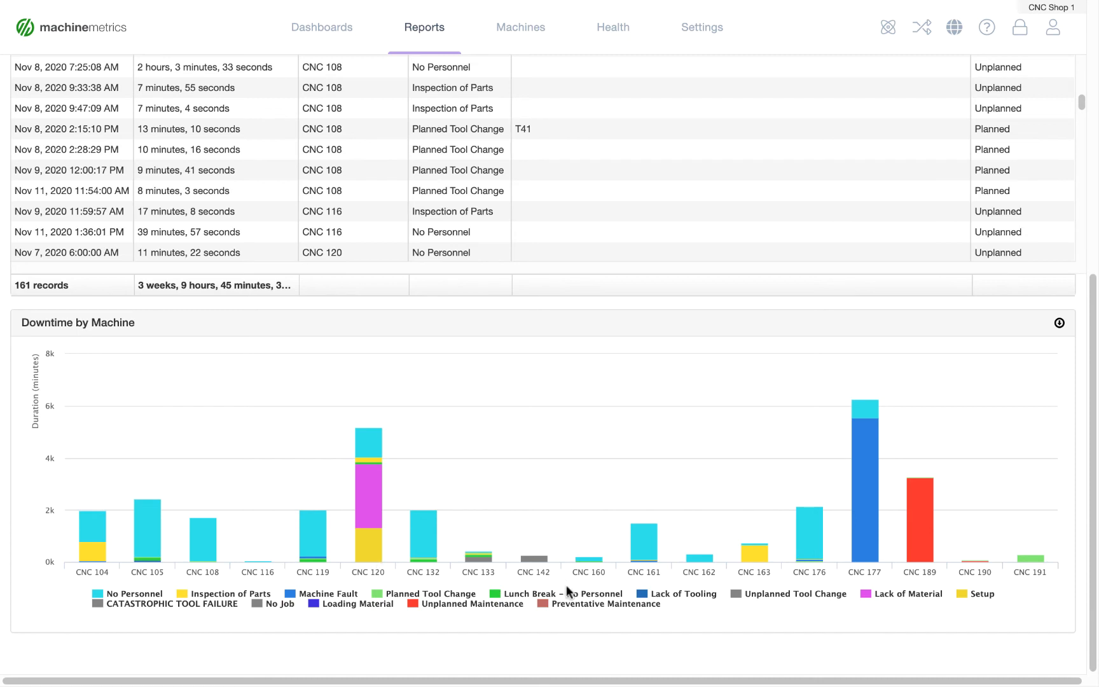
mouse_move(891, 427)
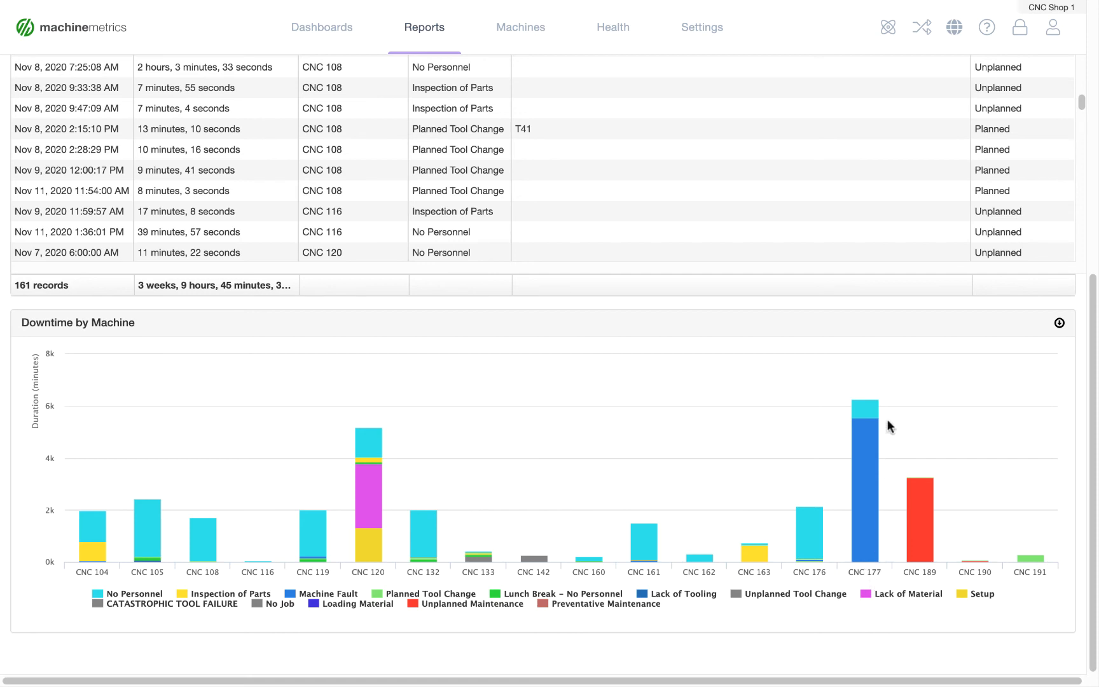
mouse_move(662, 586)
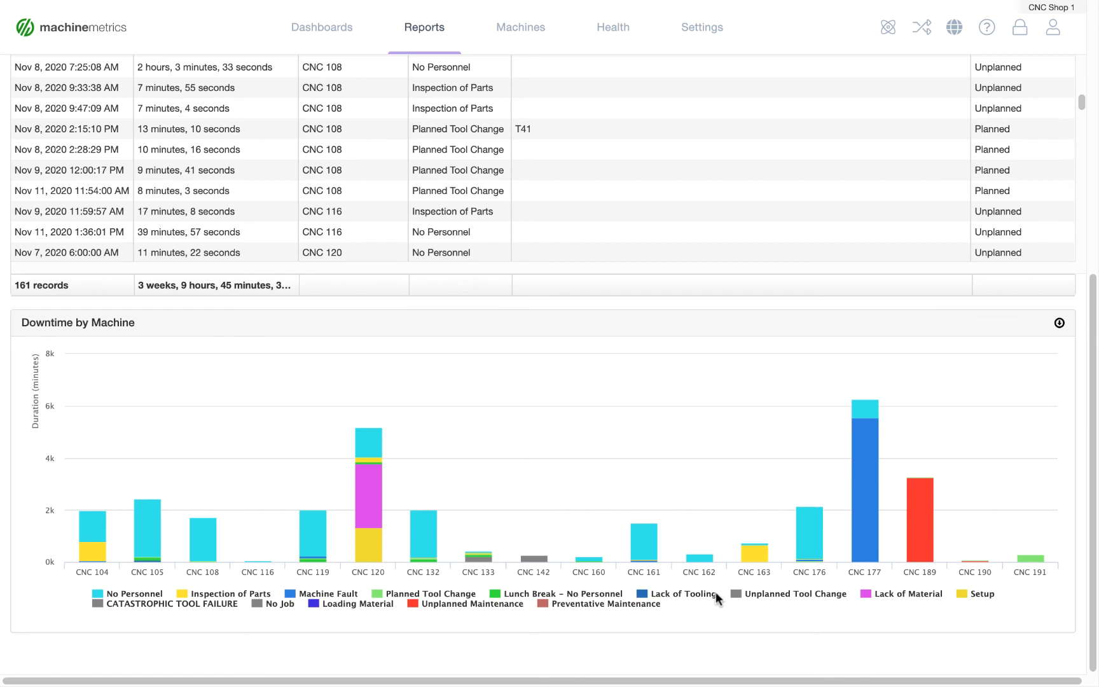
mouse_move(676, 600)
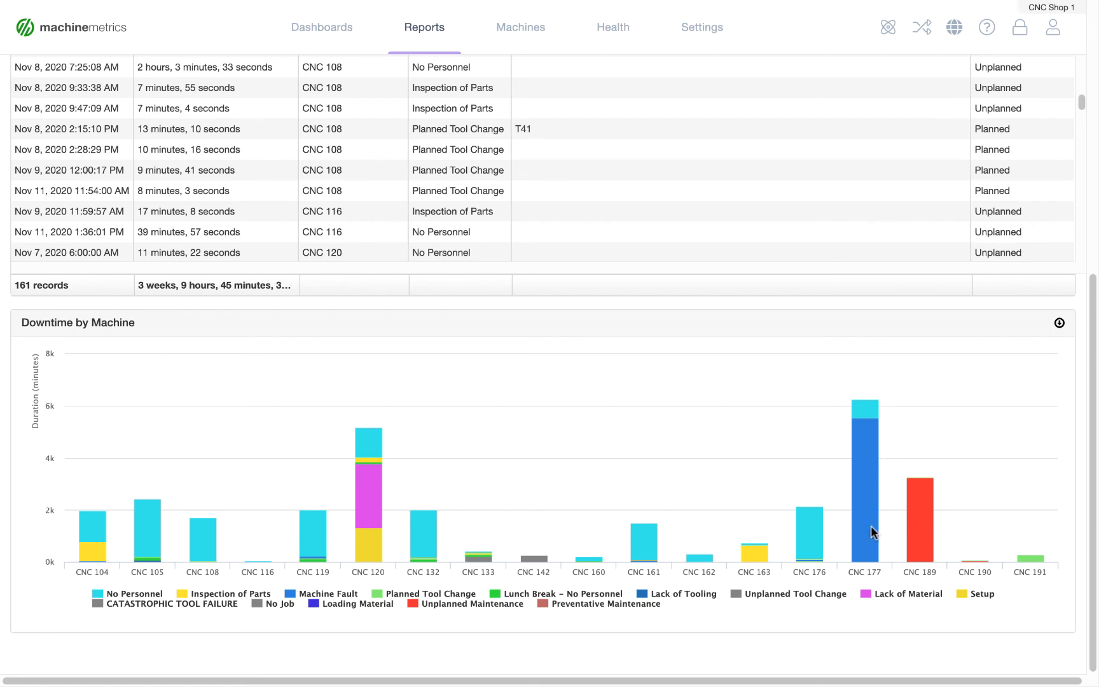
mouse_move(862, 587)
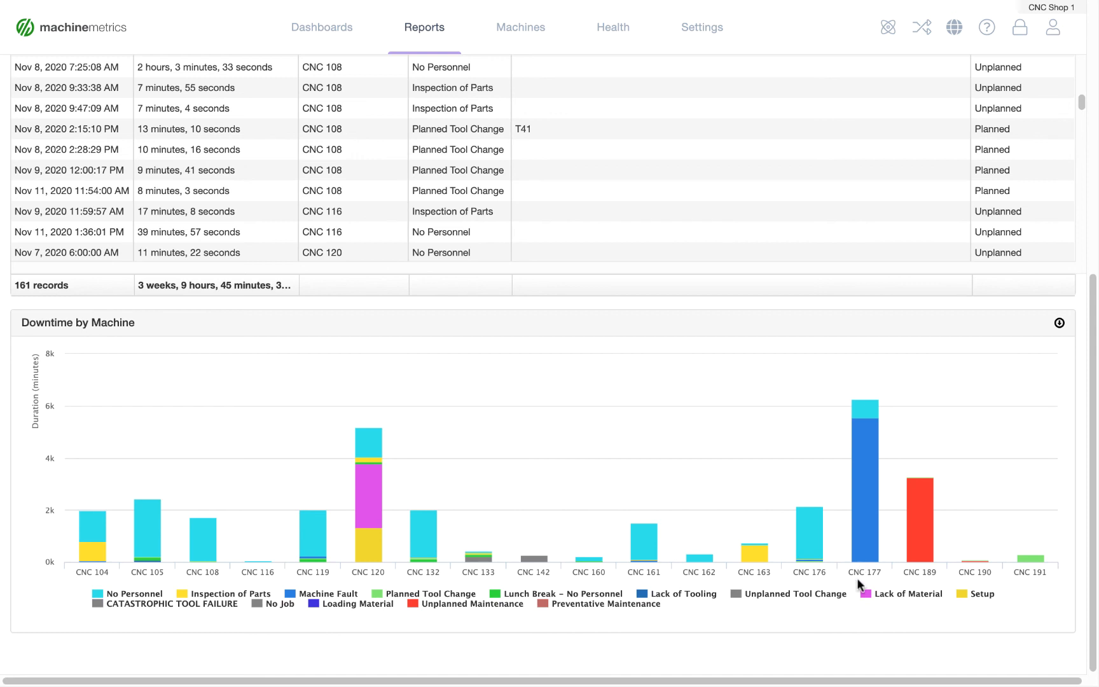
mouse_move(654, 594)
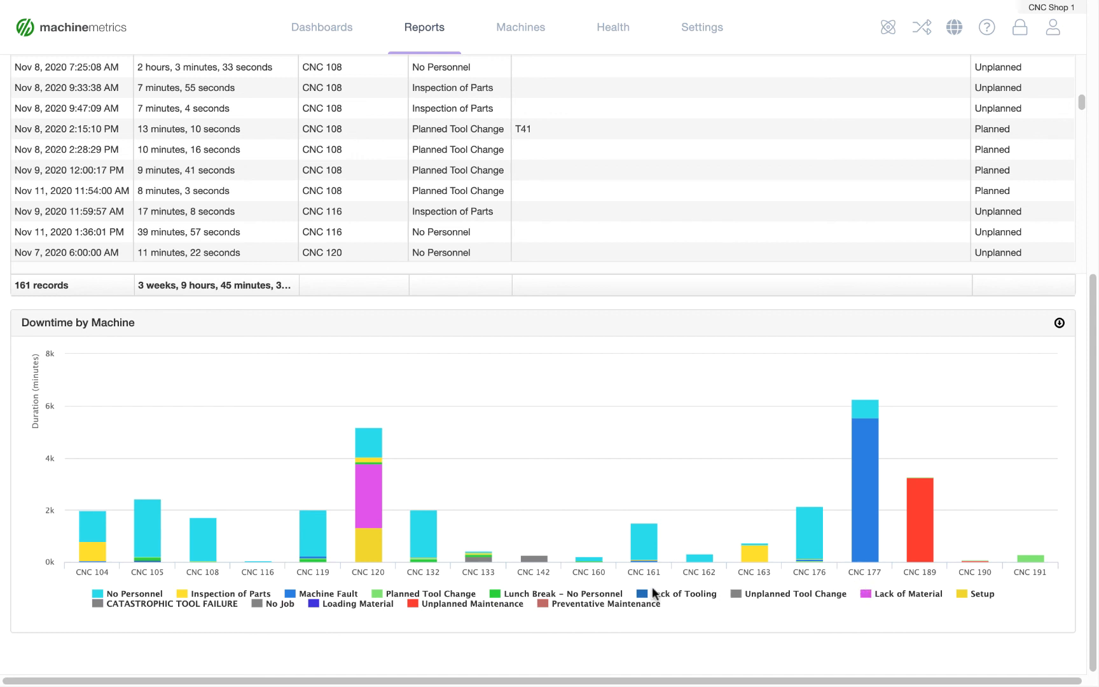
mouse_move(671, 600)
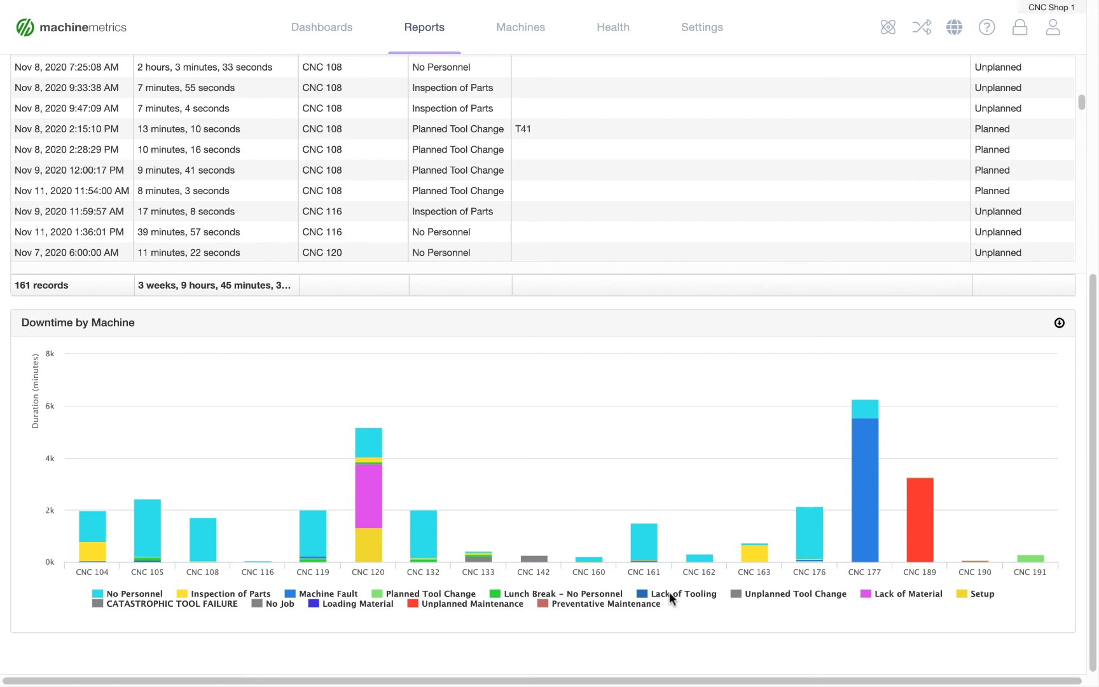
mouse_move(639, 619)
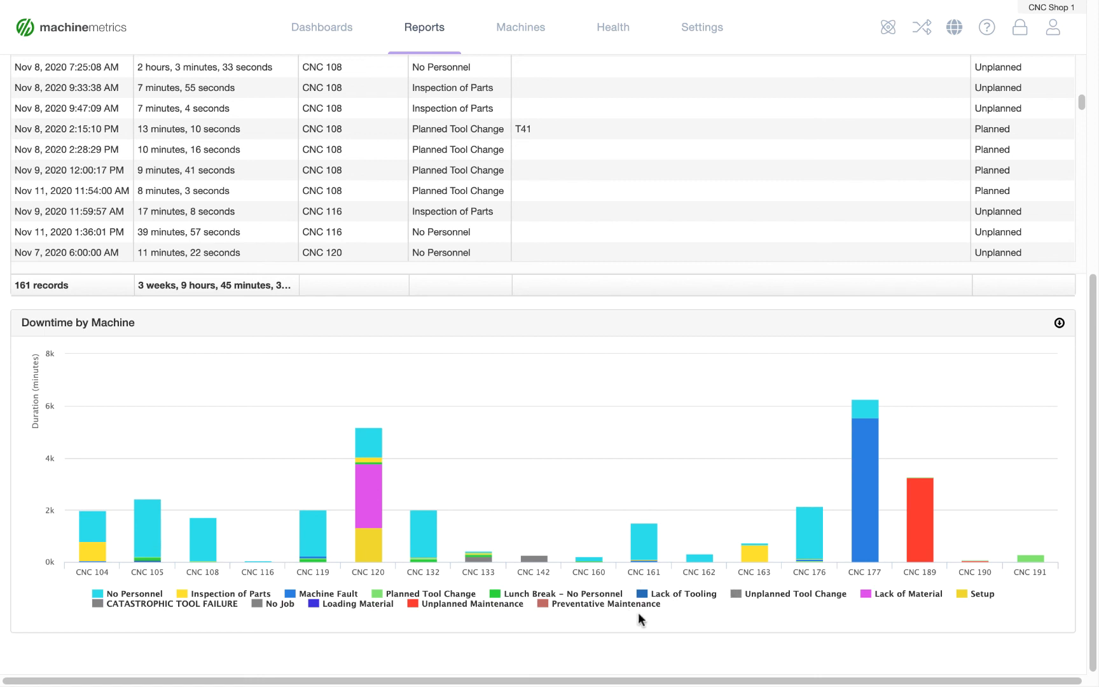
mouse_move(863, 531)
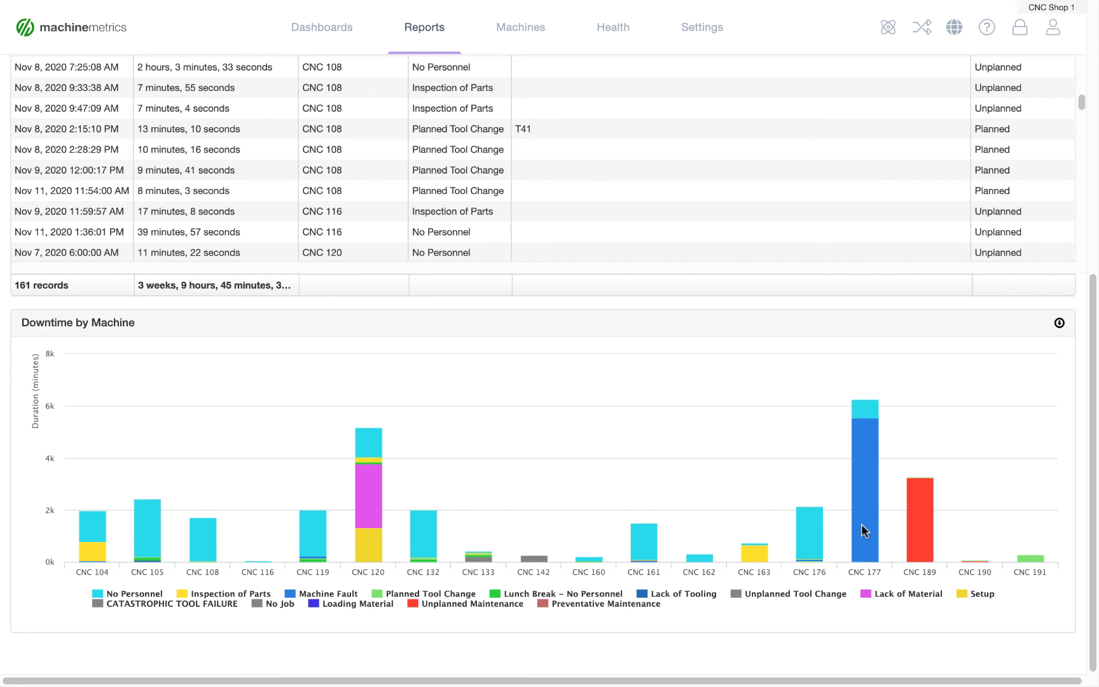
mouse_move(841, 541)
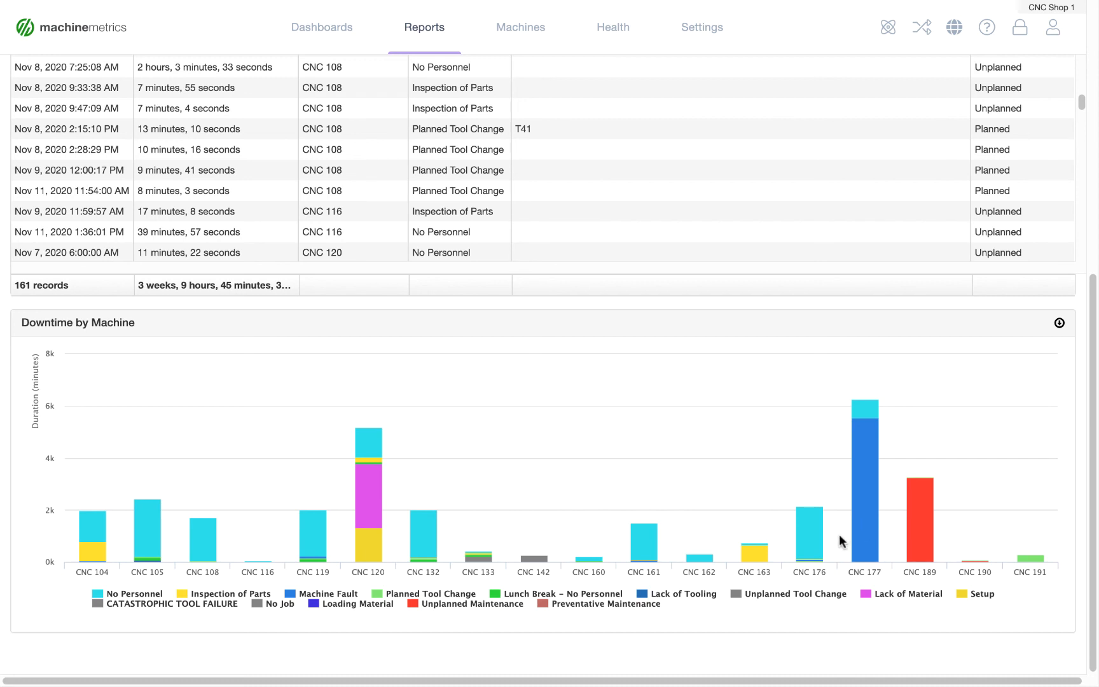
mouse_move(862, 563)
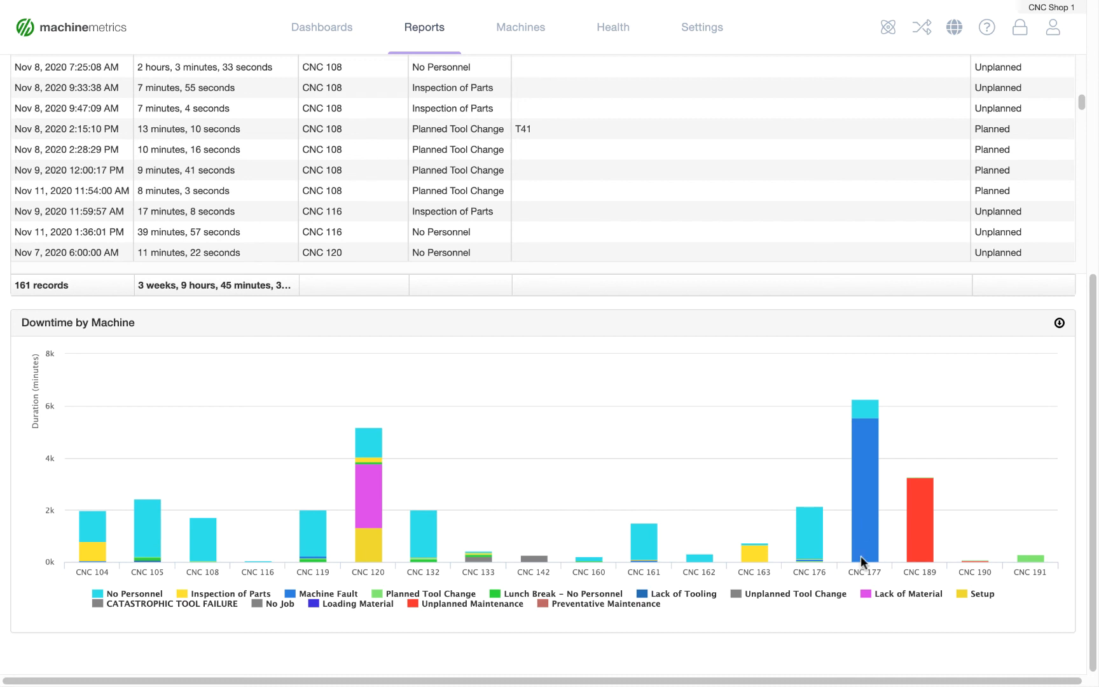
mouse_move(712, 549)
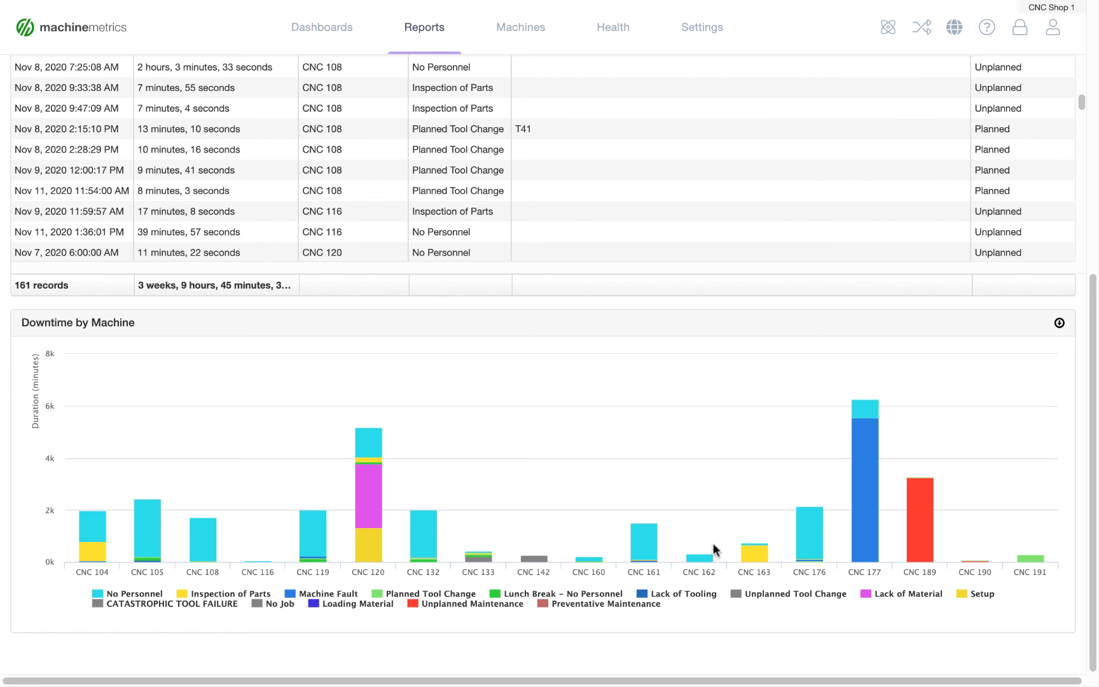
mouse_move(856, 574)
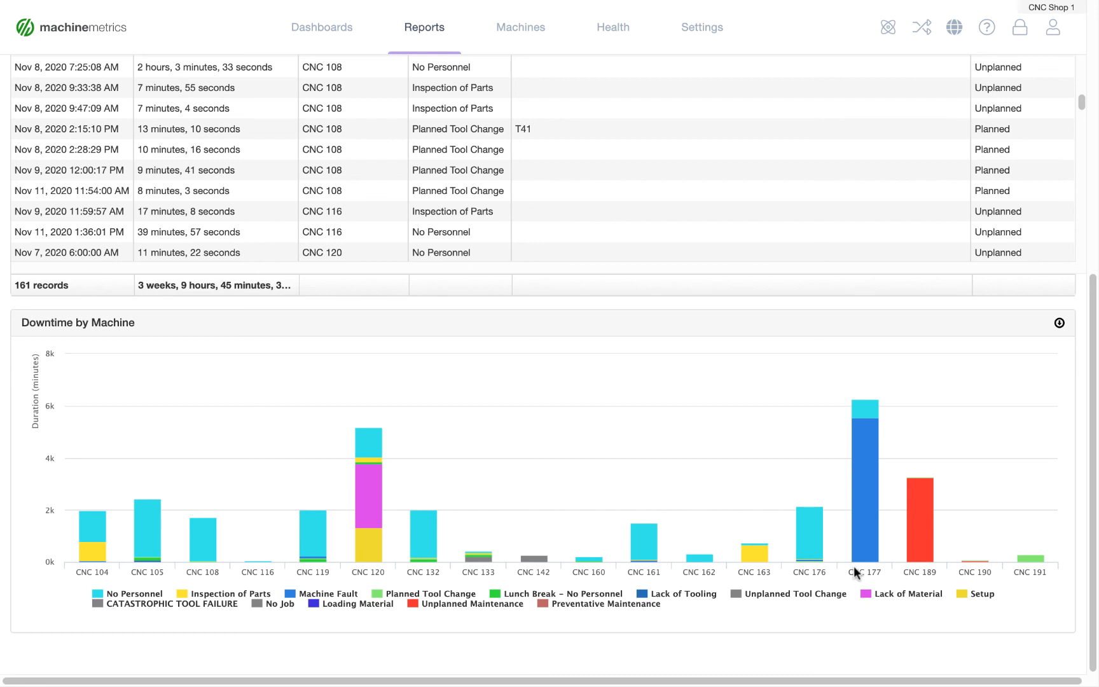